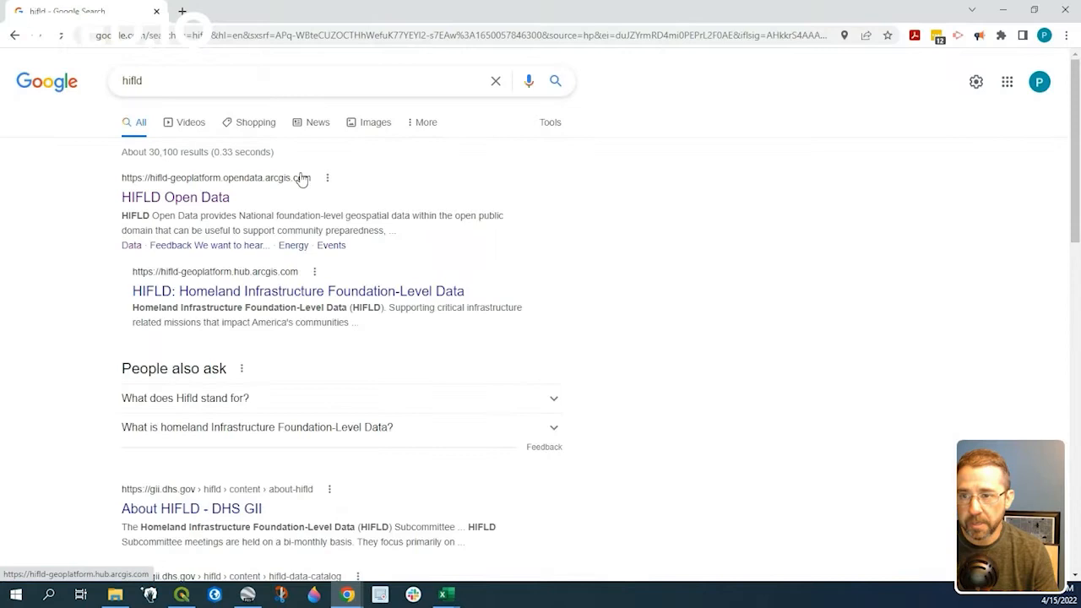
mouse_move(165, 228)
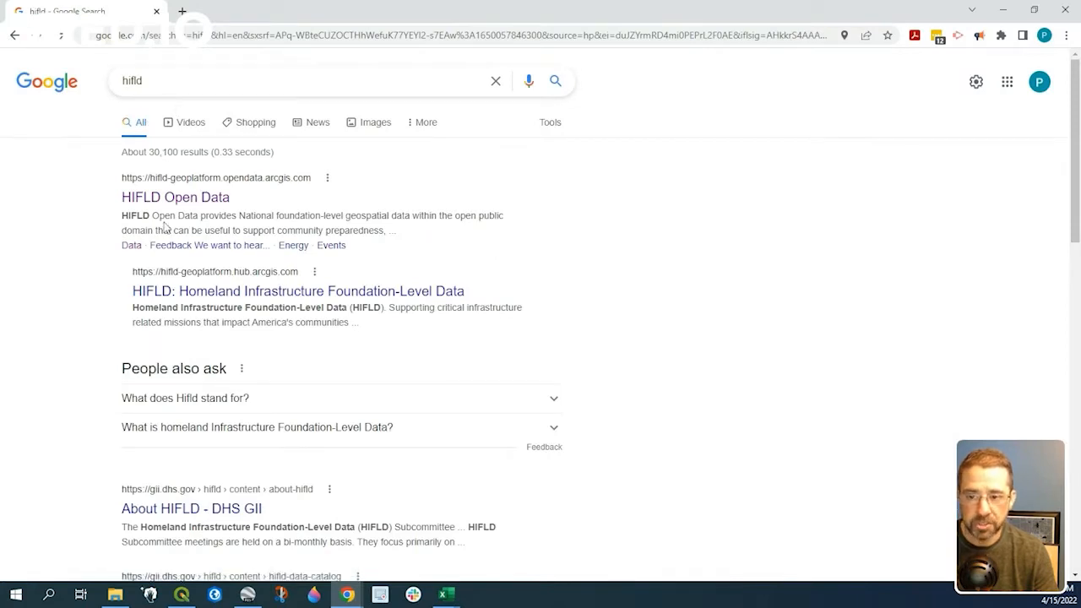
mouse_move(384, 308)
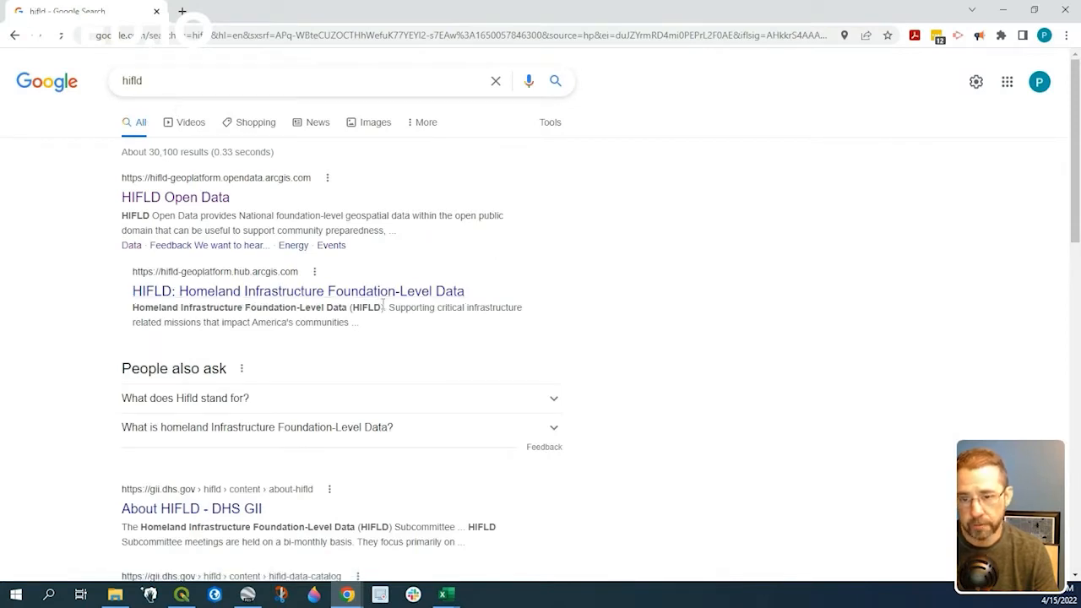
mouse_move(460, 300)
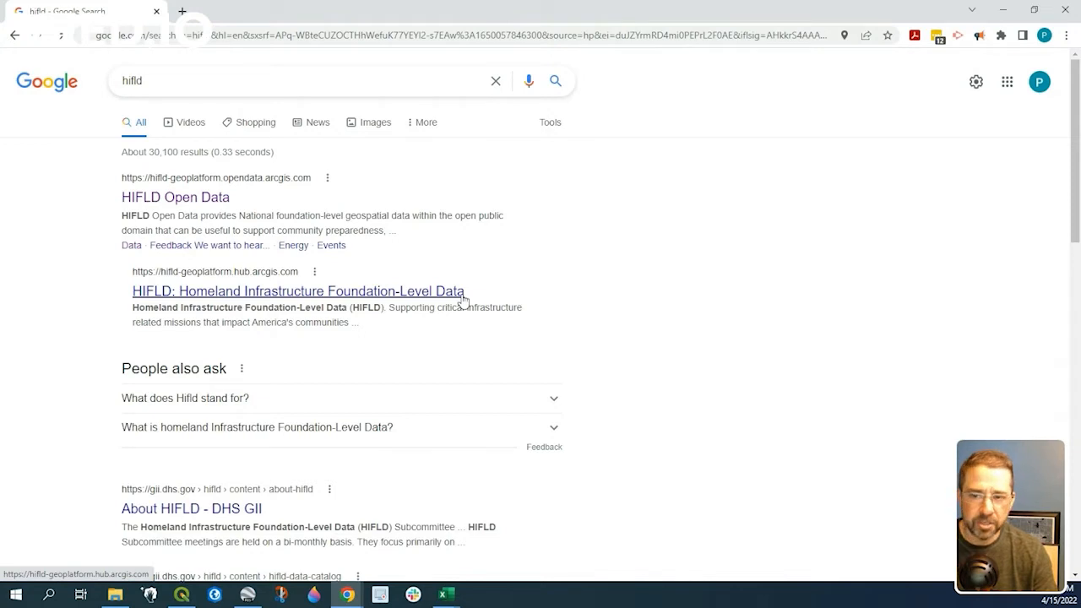
mouse_move(177, 197)
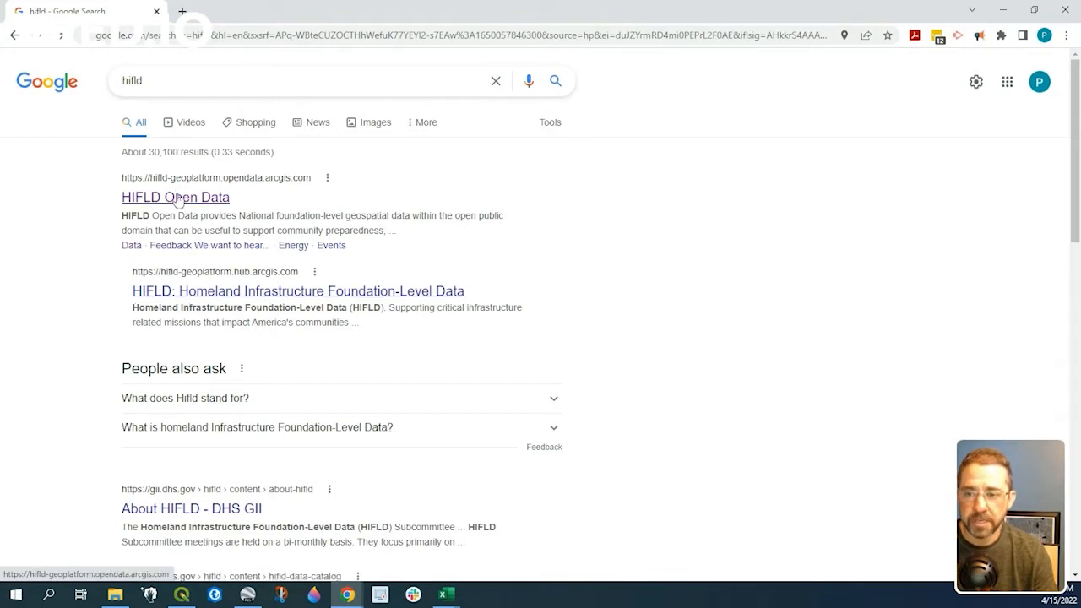
Open HIFLD Open Data and browse the Boundaries category down to US State Boundaries.
left_click(175, 197)
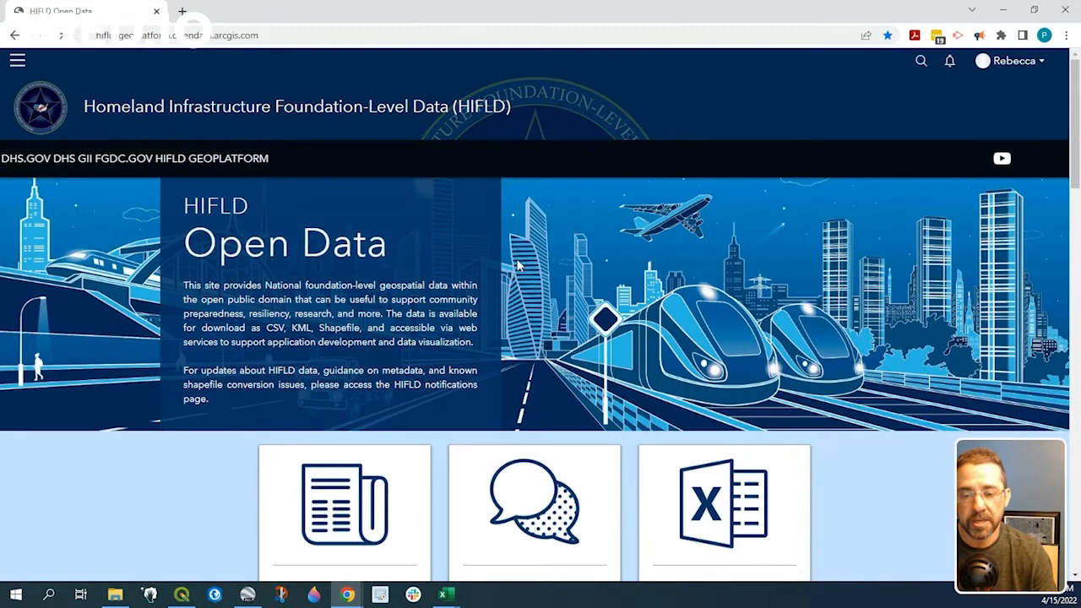
scroll("down", 3)
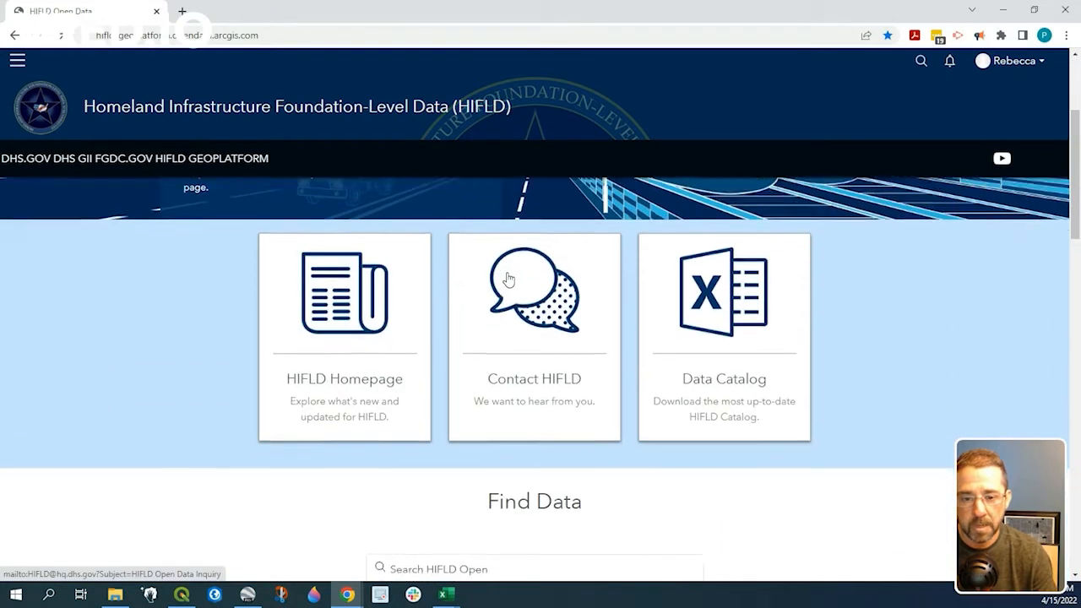
scroll("down", 3)
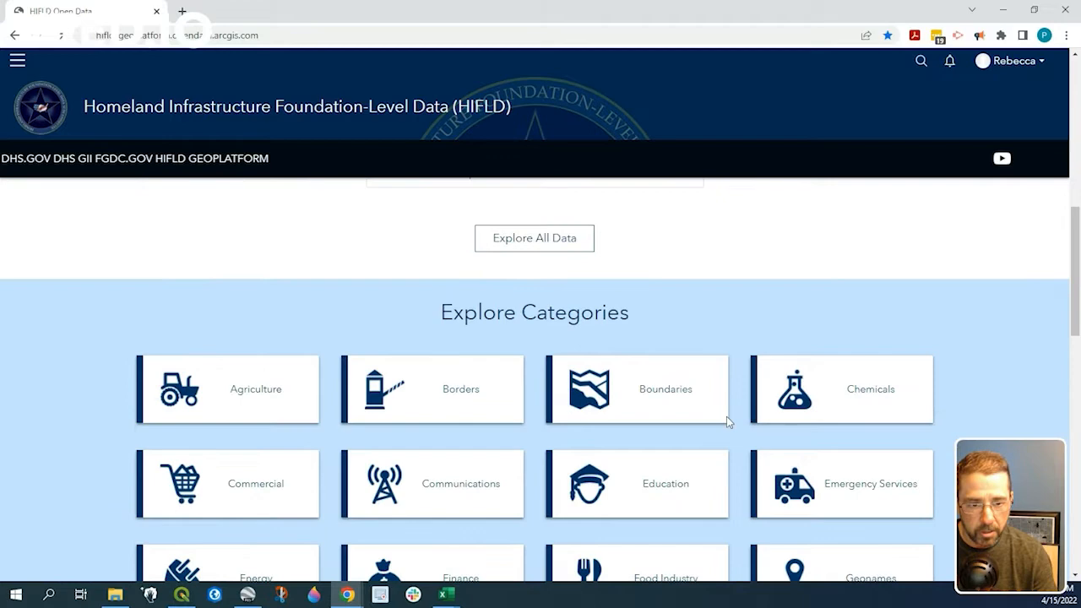
scroll("down", 3)
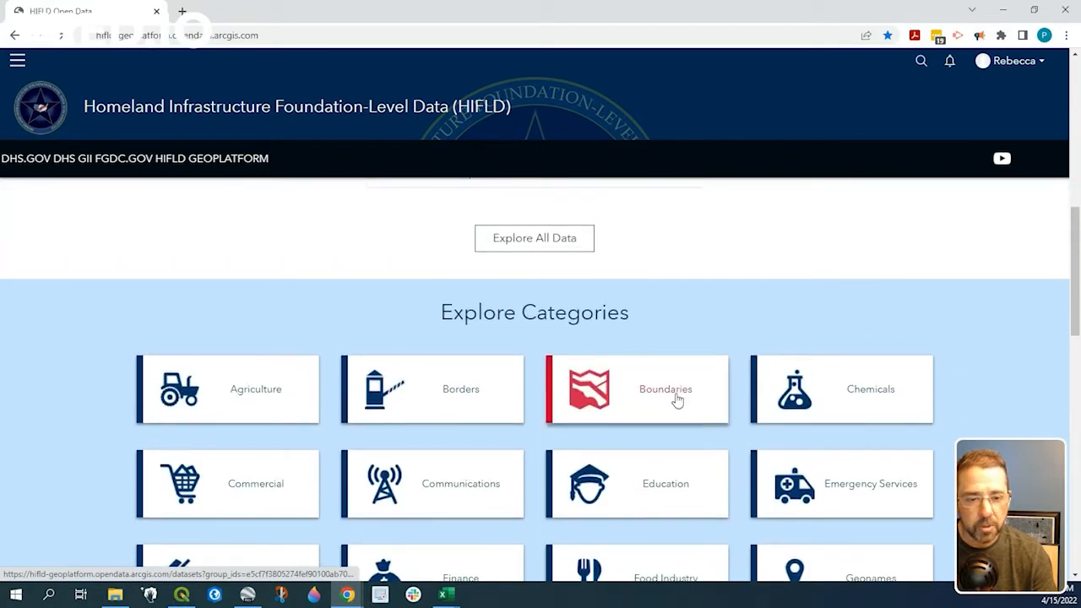
left_click(666, 389)
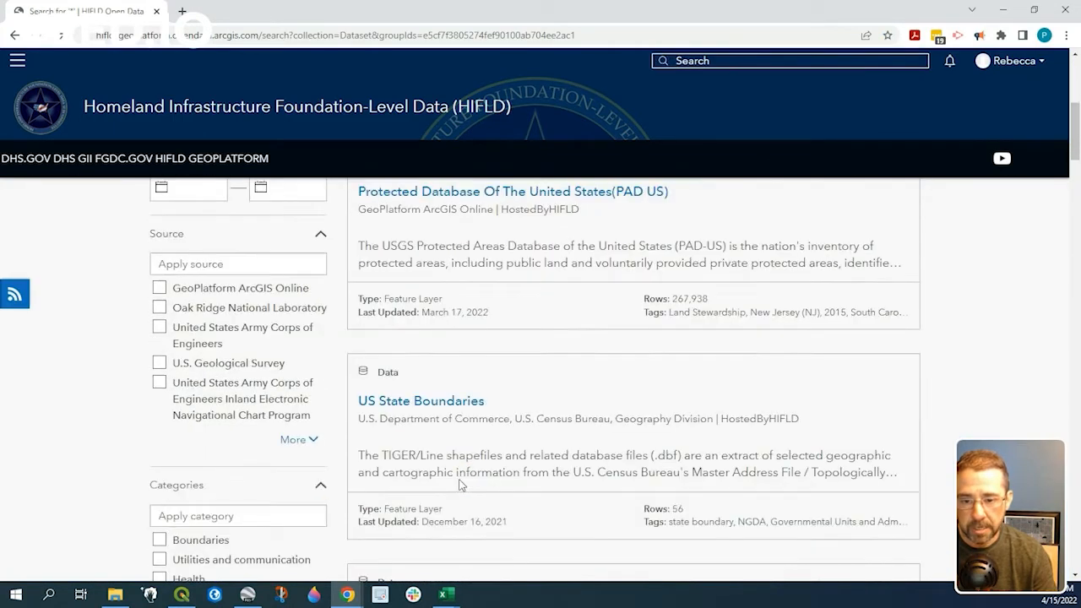
scroll("down", 3)
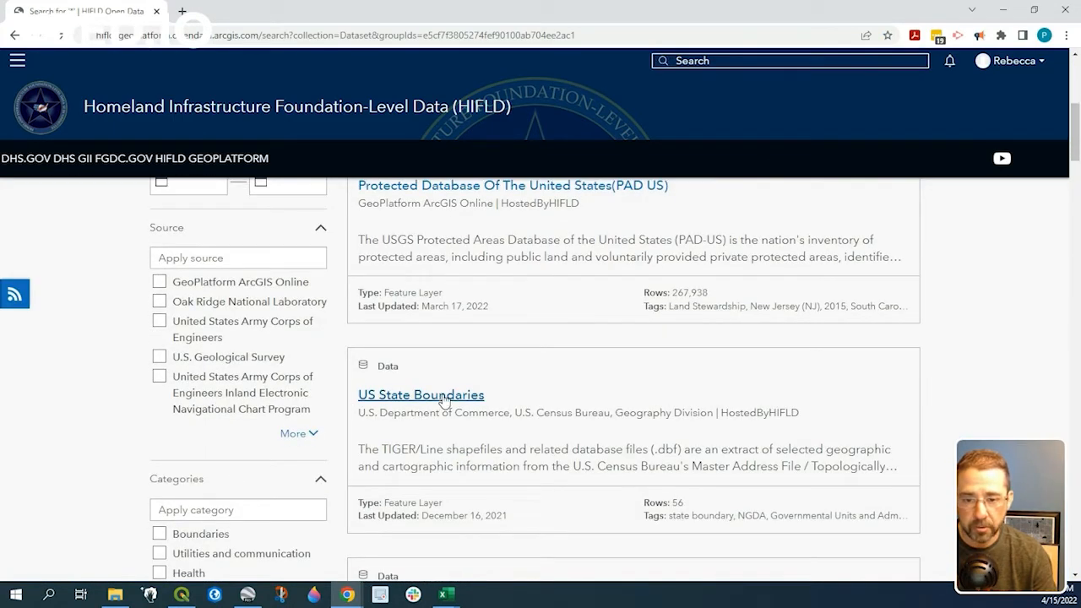
mouse_move(428, 409)
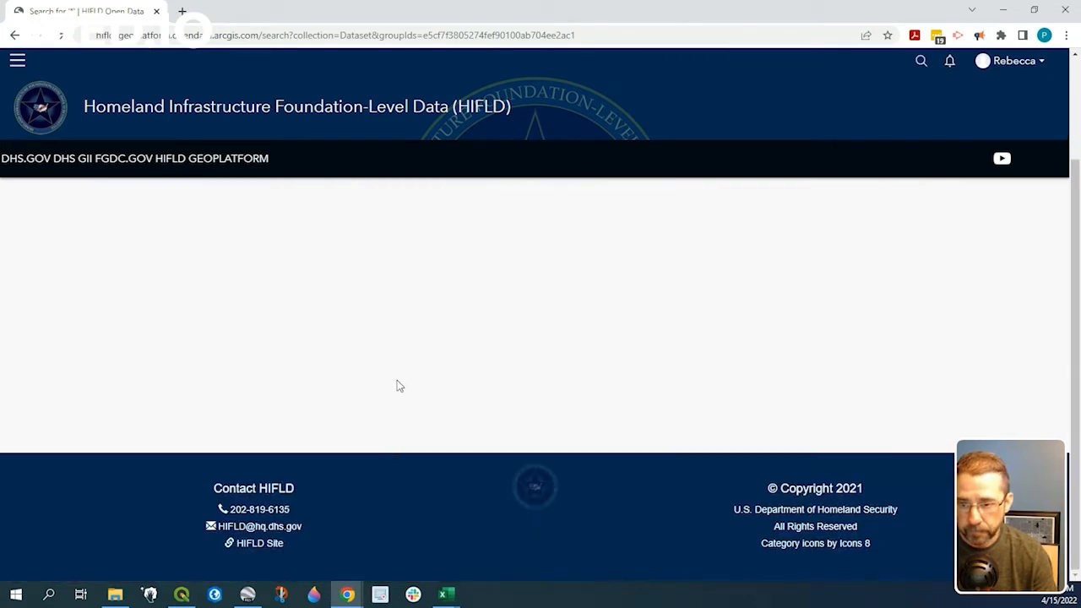
mouse_move(287, 344)
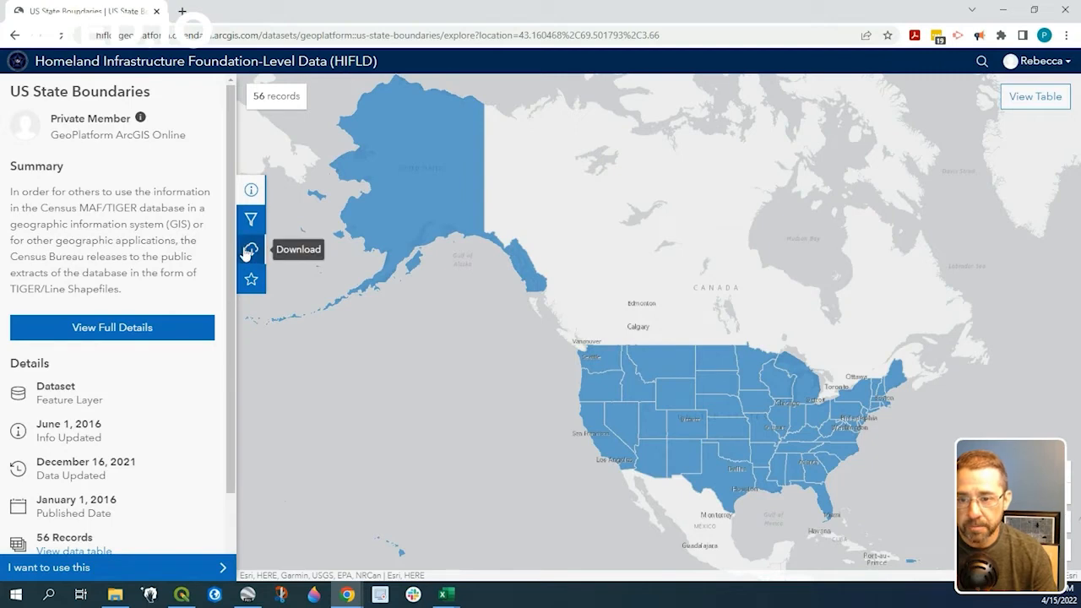
On the US State Boundaries dataset page, show its download formats and dataset information.
left_click(251, 250)
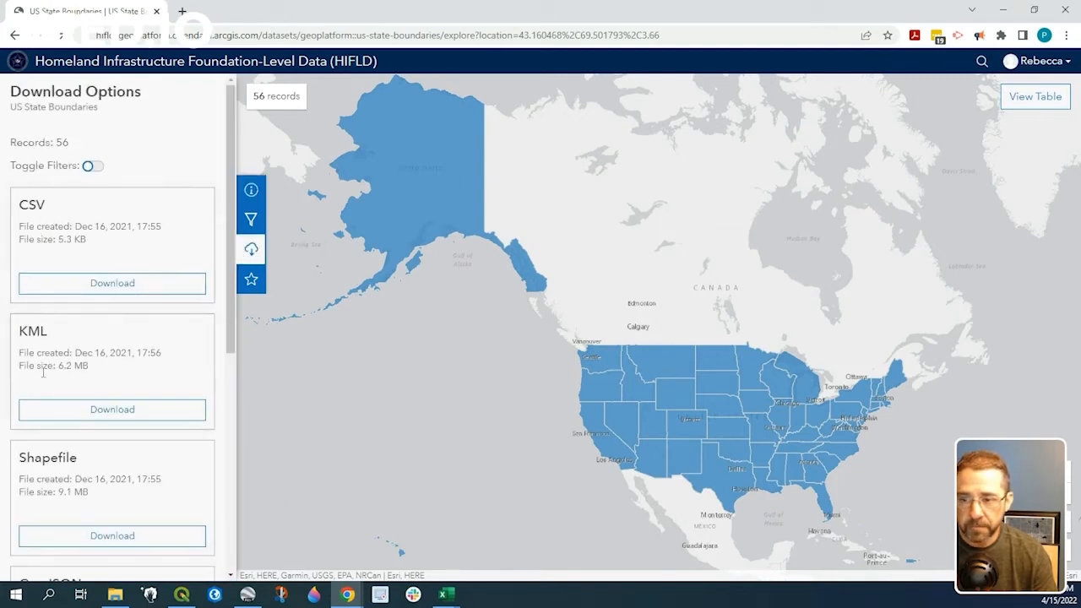
scroll("down", 3)
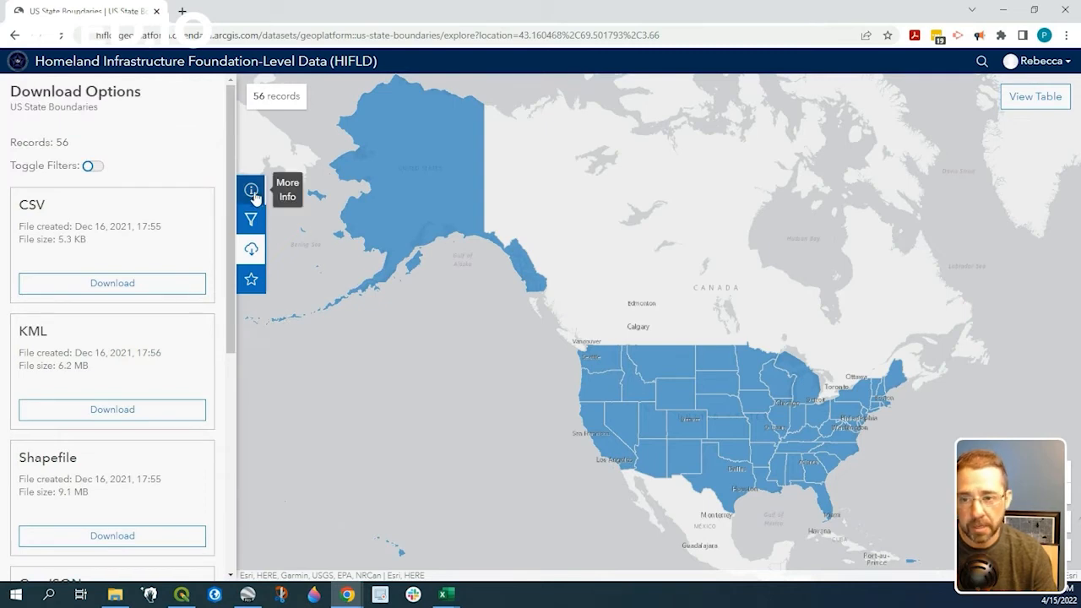
left_click(251, 188)
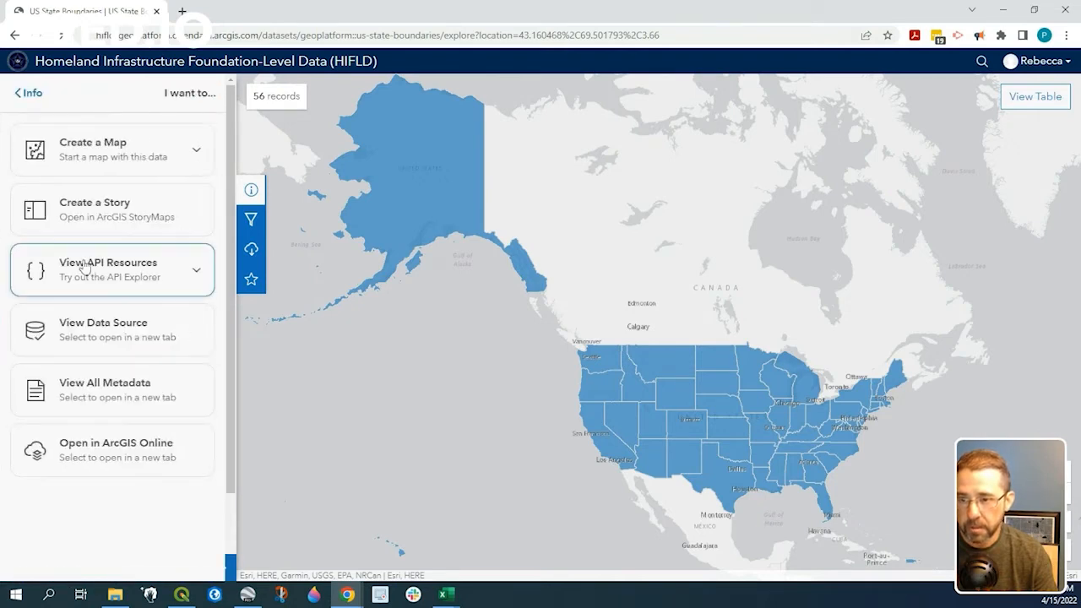
mouse_move(129, 278)
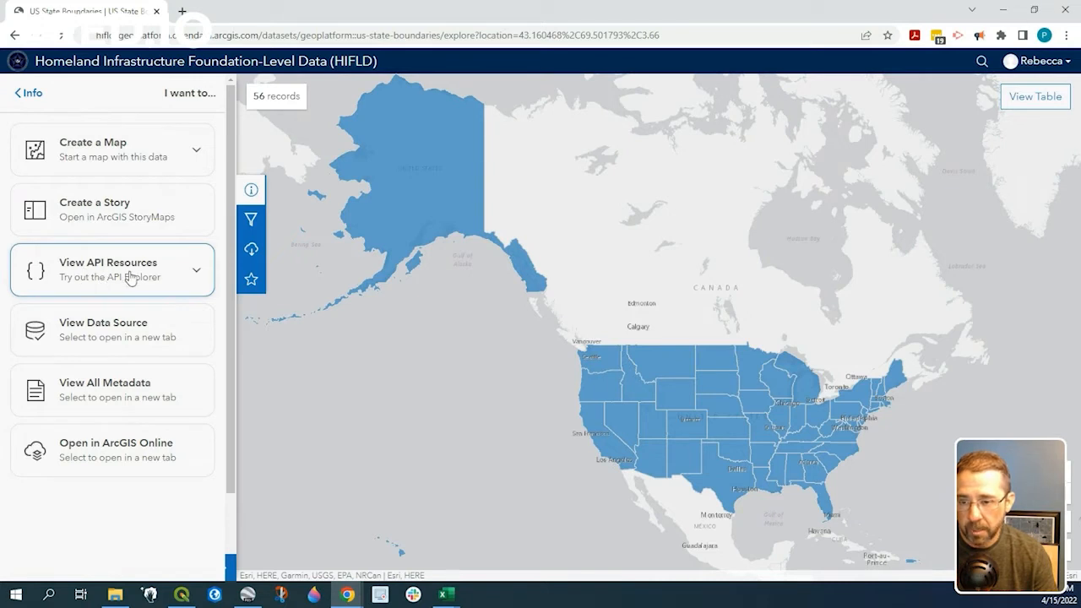
Expand API resources, select the GeoService URL, and switch over to QGIS.
left_click(111, 269)
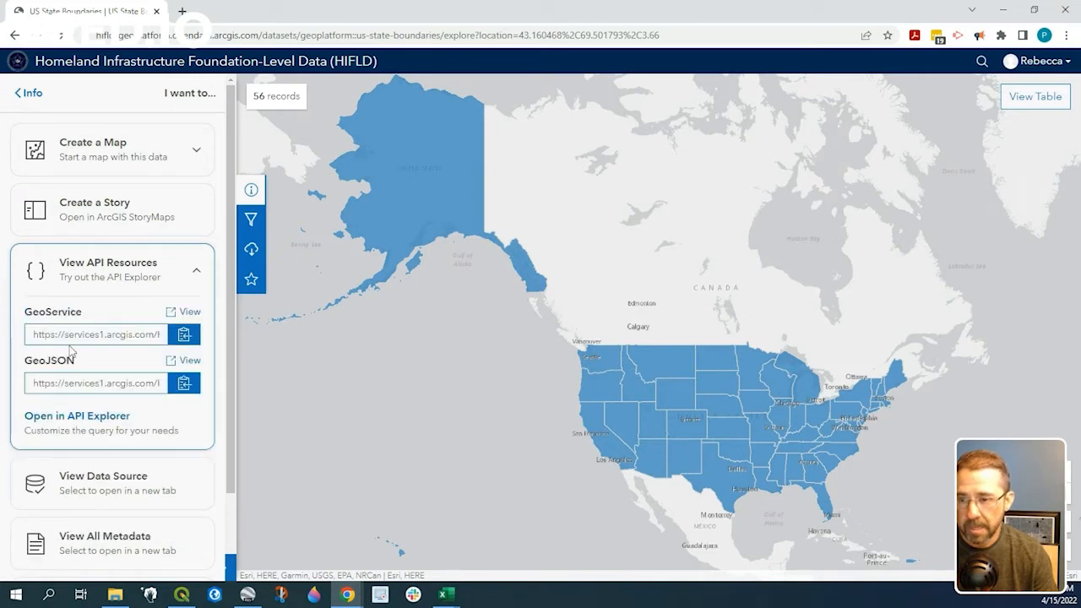
double_click(85, 334)
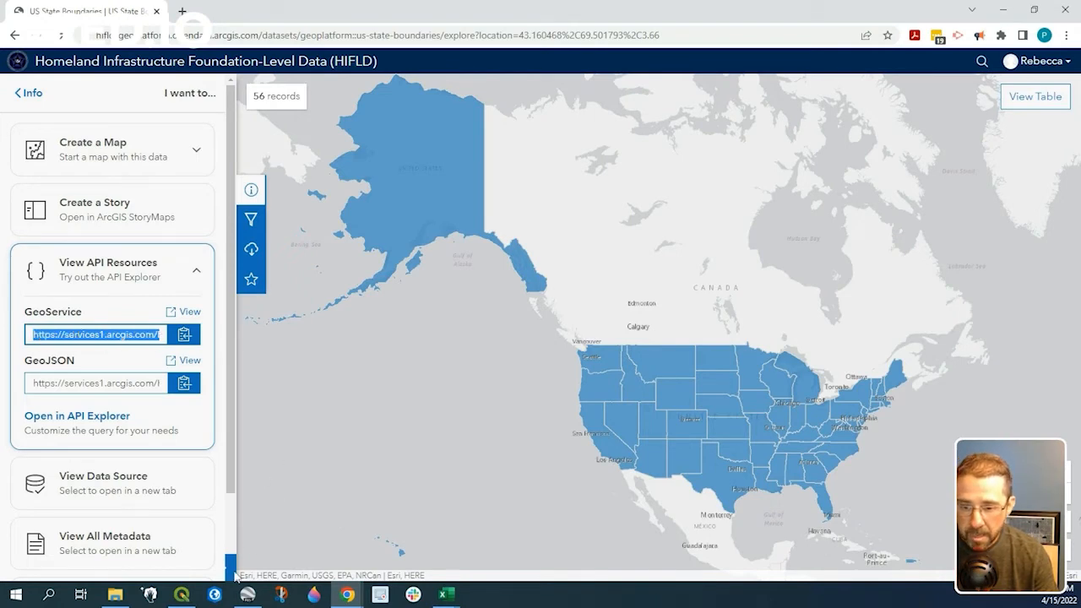
left_click(179, 595)
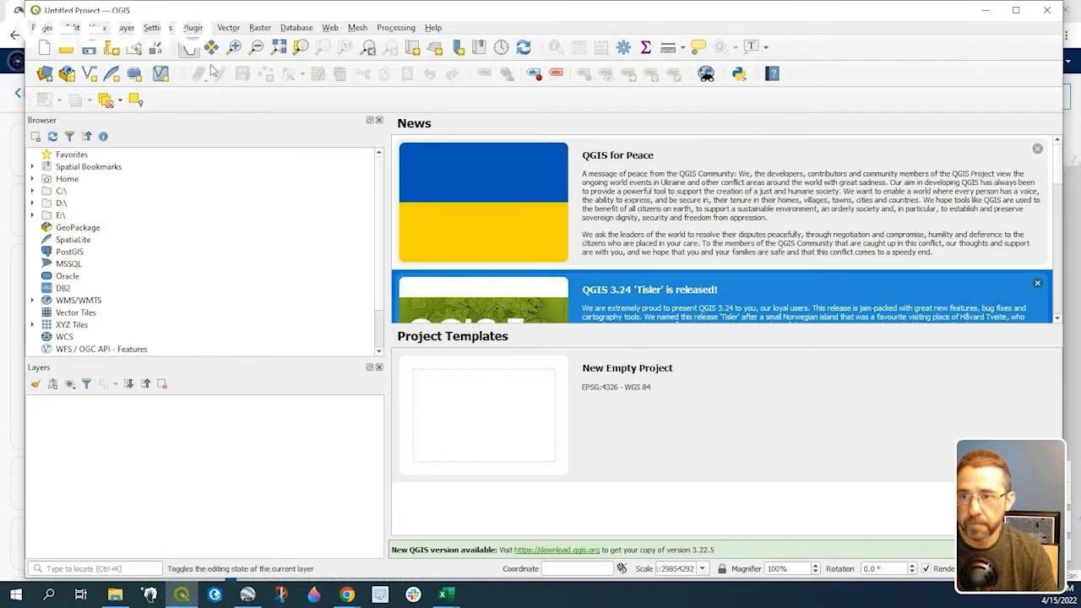
Open the Layer menu to reach Add ArcGIS Feature Service Layer.
left_click(129, 28)
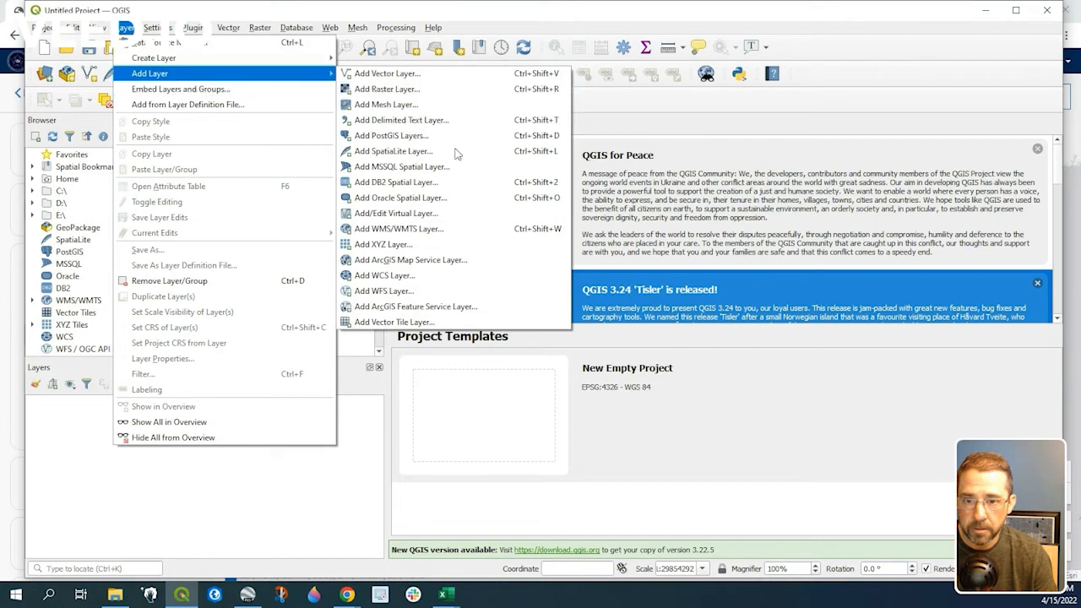
mouse_move(416, 307)
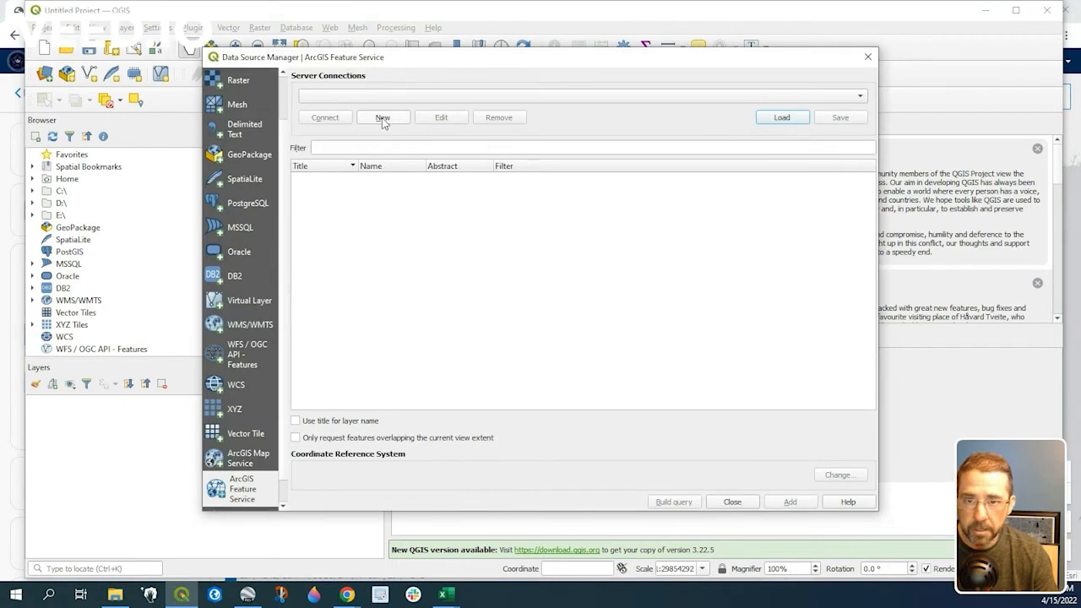
Save a new connection 'US State Boundaries' with the pasted GeoService FeatureServer URL.
left_click(382, 118)
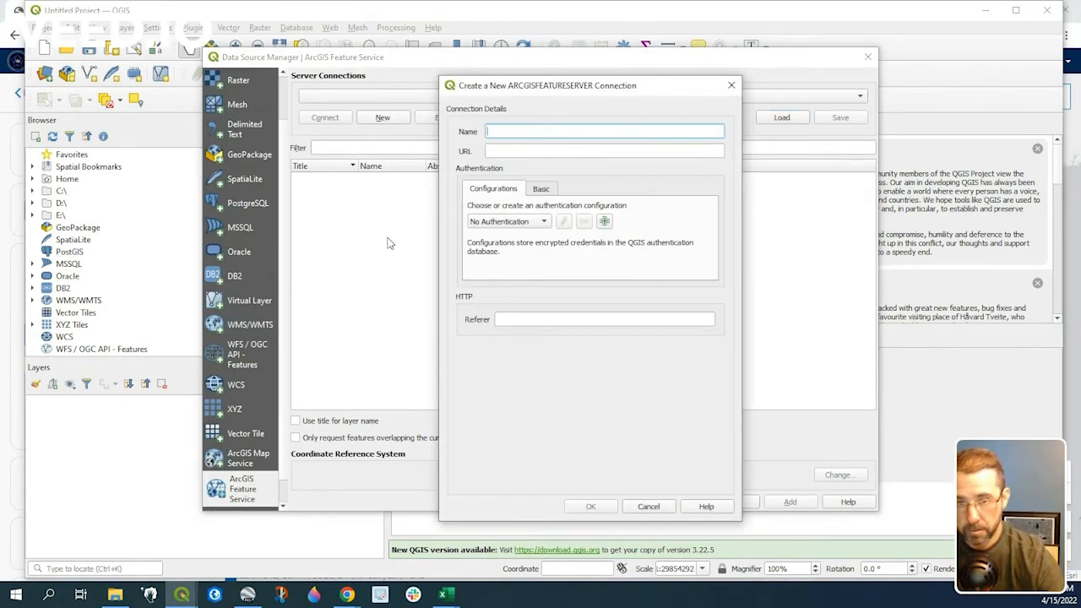
type("US State Boundar")
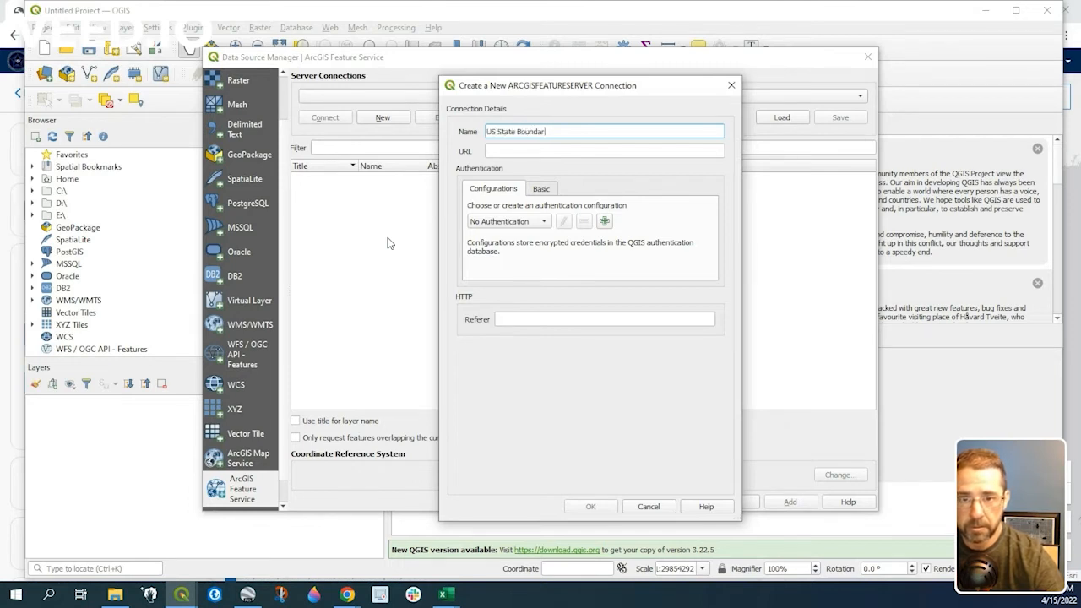
left_click(604, 151)
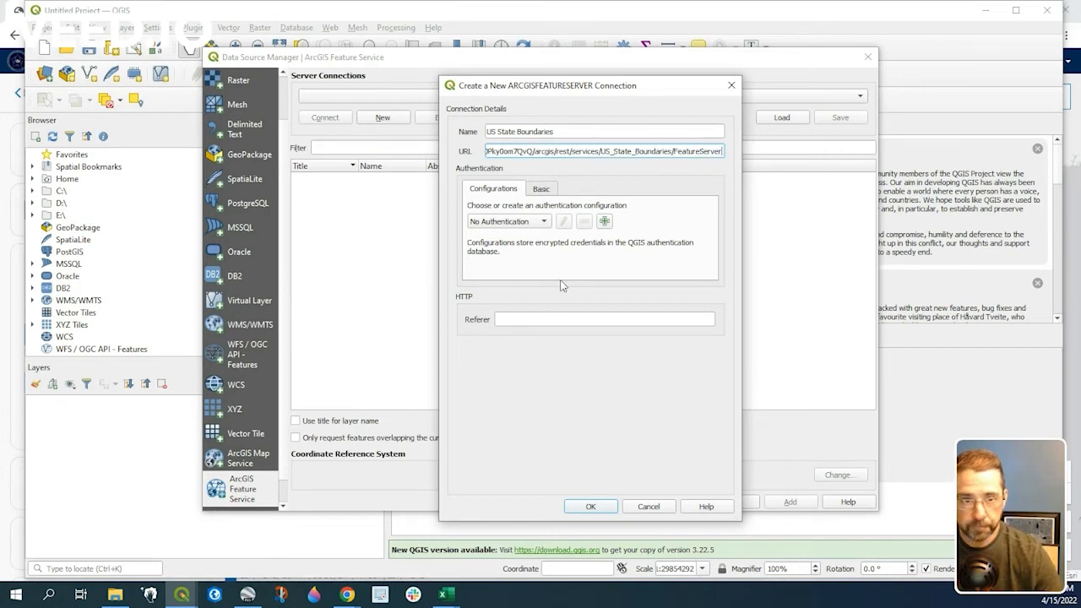
mouse_move(618, 472)
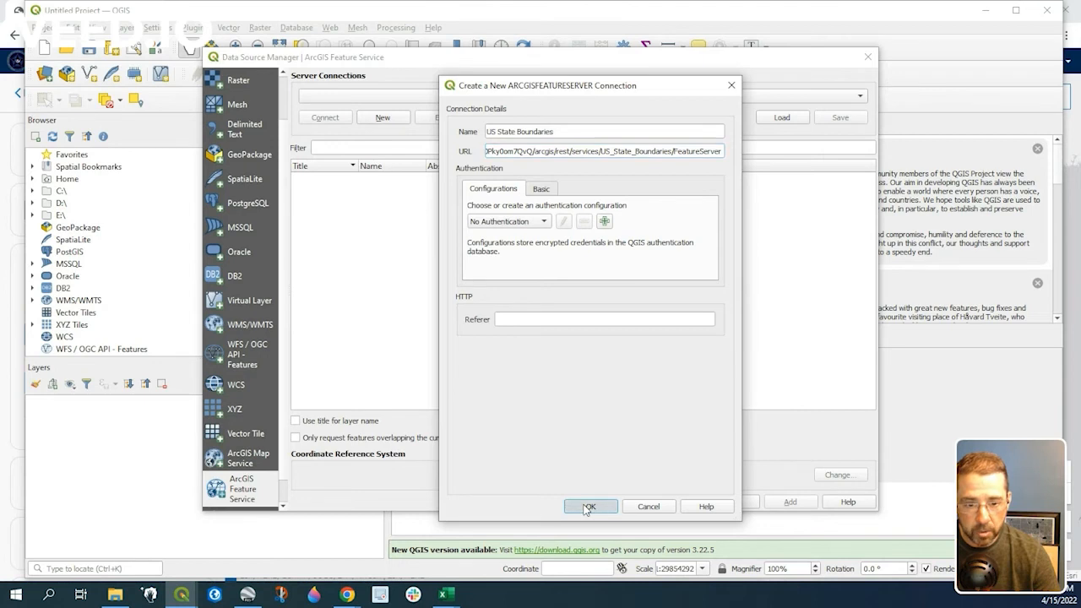
left_click(589, 506)
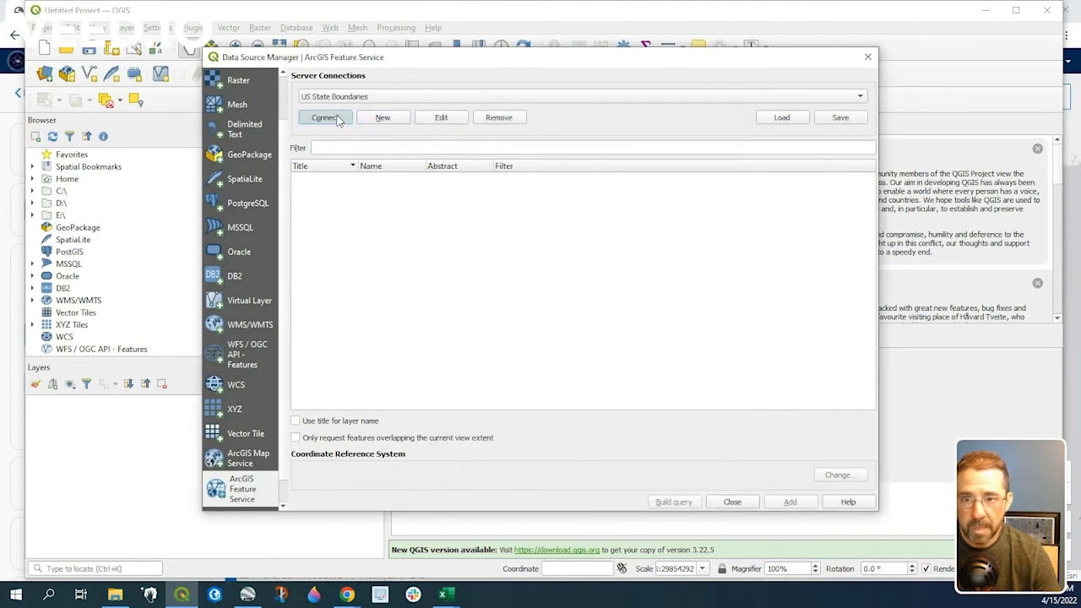
Connect to the service, add US_StateBndrys, and pan to center the contiguous states.
left_click(324, 117)
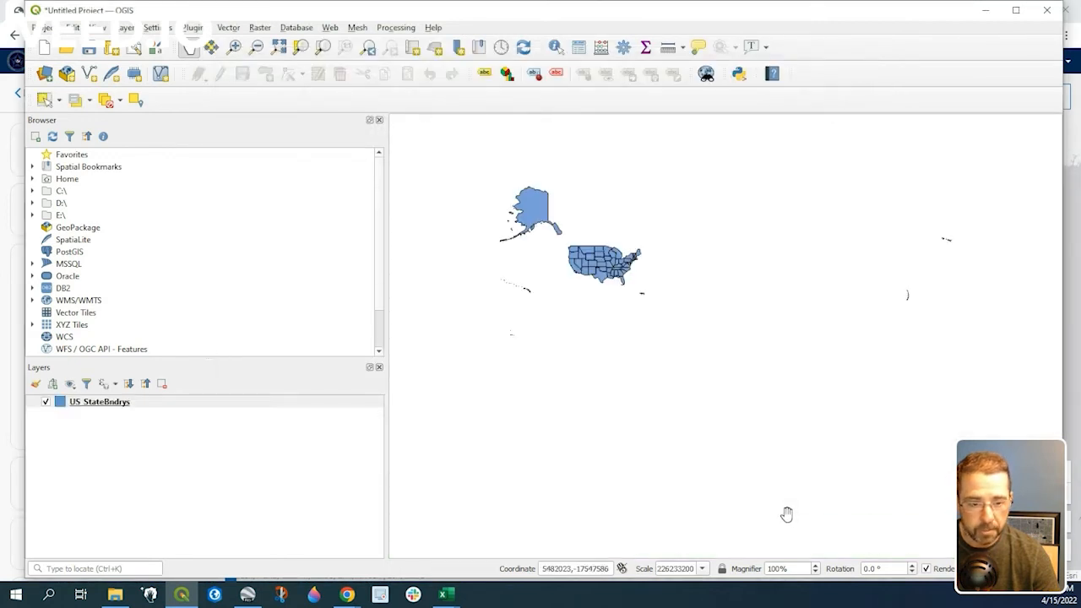
left_click_drag(788, 514, 714, 329)
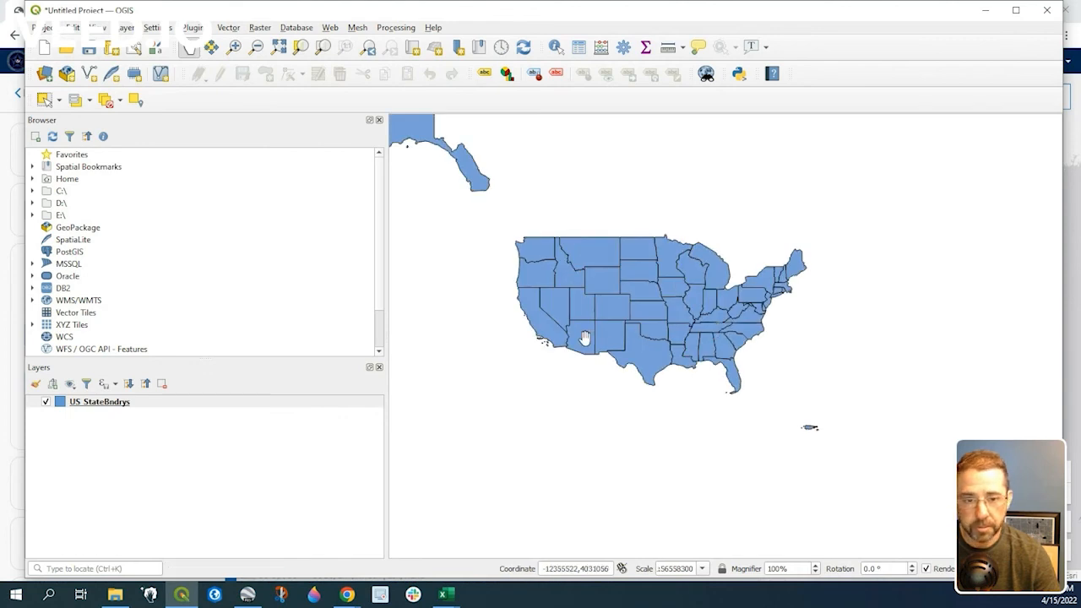
left_click_drag(584, 338, 787, 274)
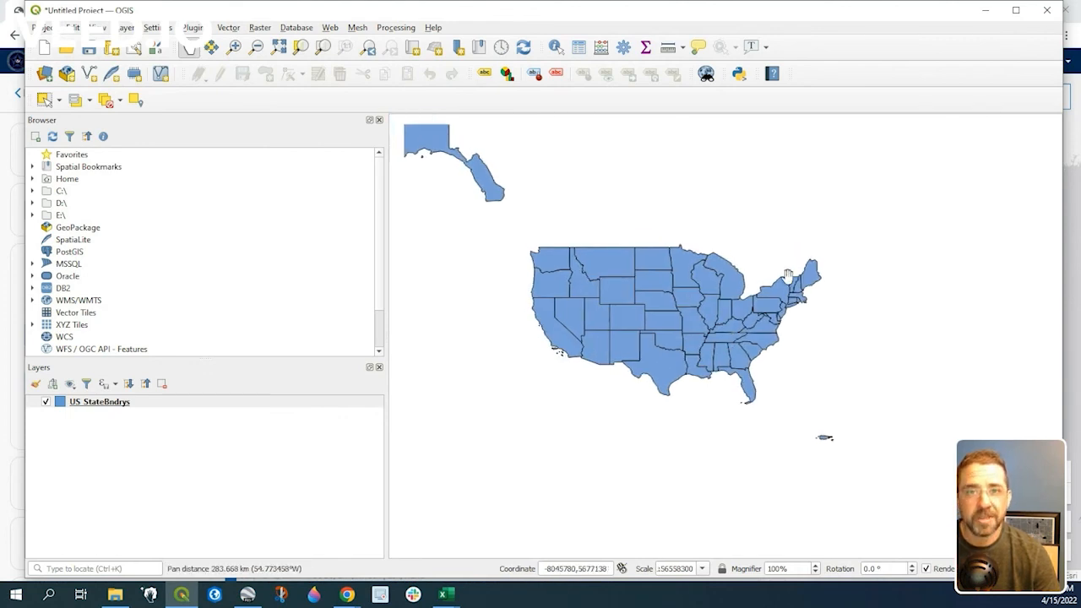